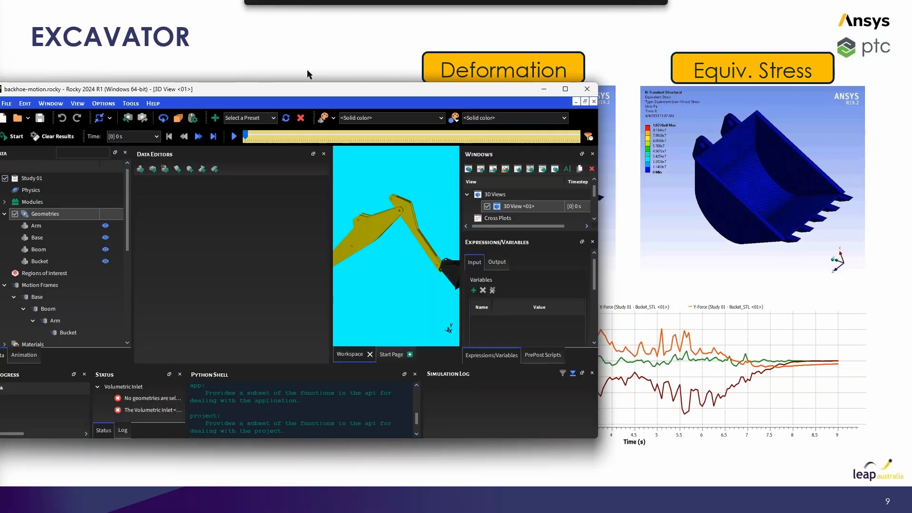
- Bring the backhoe-motion.rocky project window to the front, full screen
left_click(566, 89)
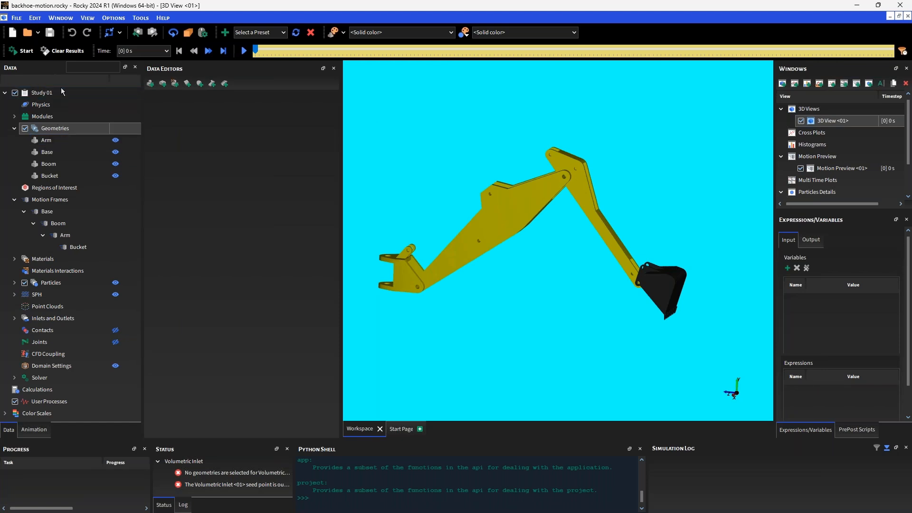
- Show the Motion Frames data editor with its Preview option and 1.5 m axes size
left_click(49, 163)
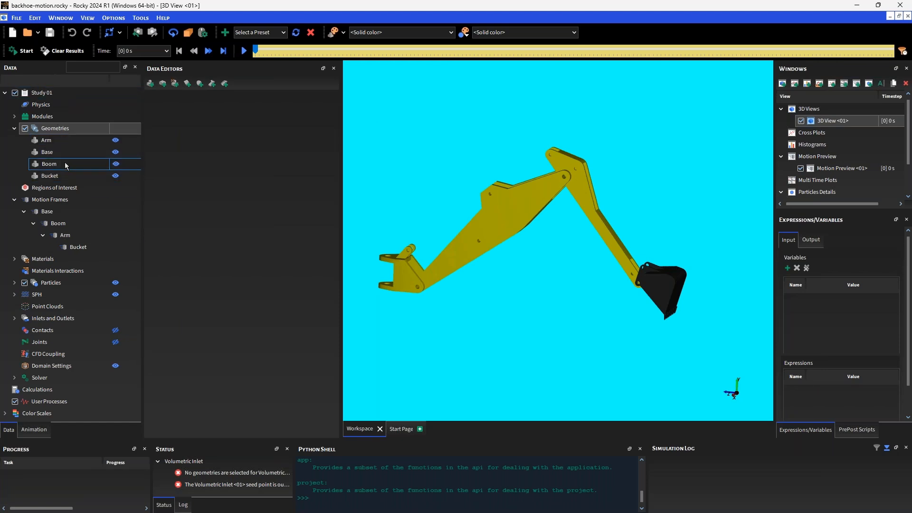
left_click(50, 200)
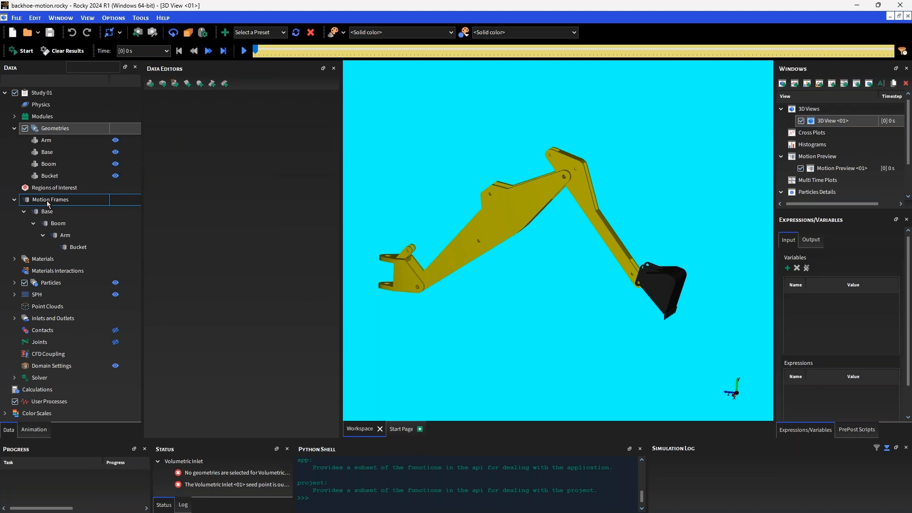
left_click(49, 200)
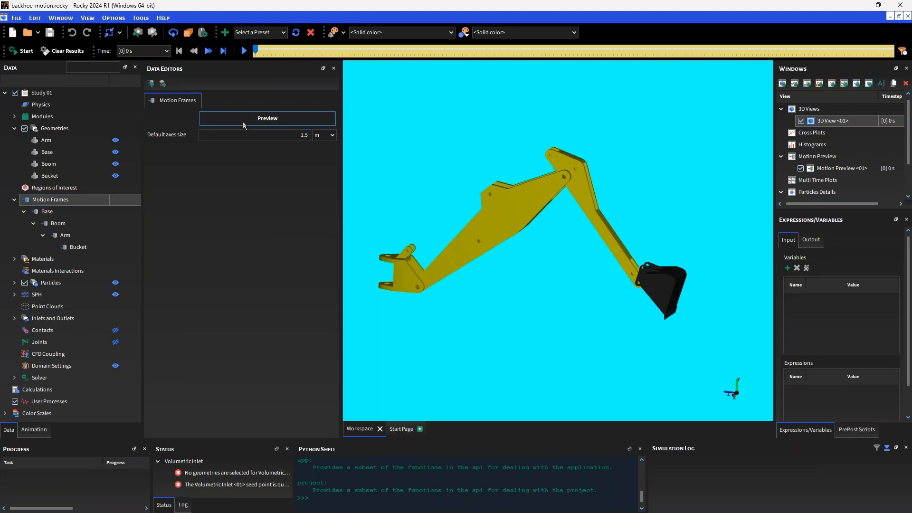
- Generate the Motion Preview of the backhoe's nested motion frames
left_click(267, 118)
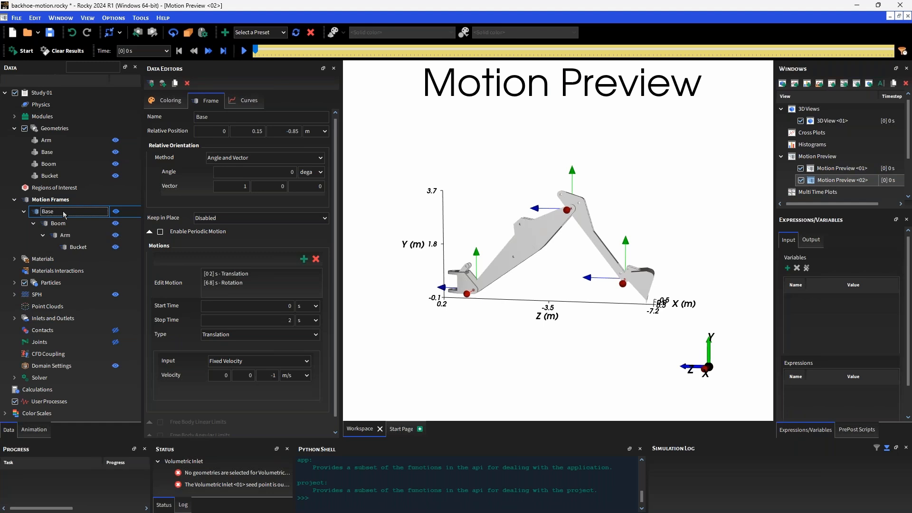
- Show the Base frame's 6–8 s rotation details and start the preview playback
left_click(244, 273)
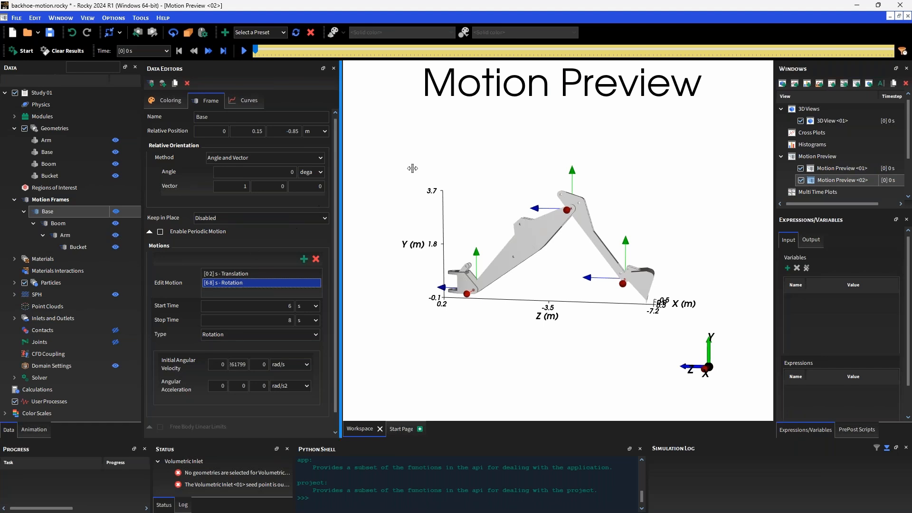
mouse_move(414, 171)
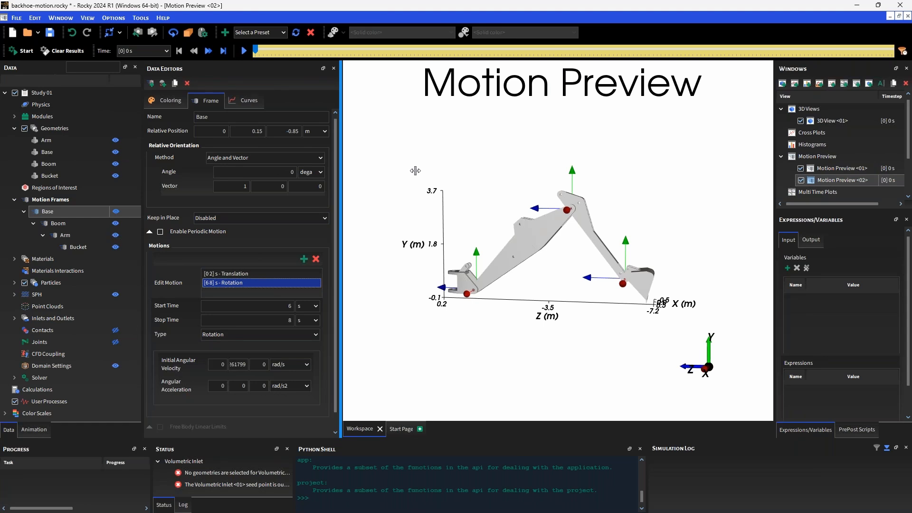
left_click(243, 50)
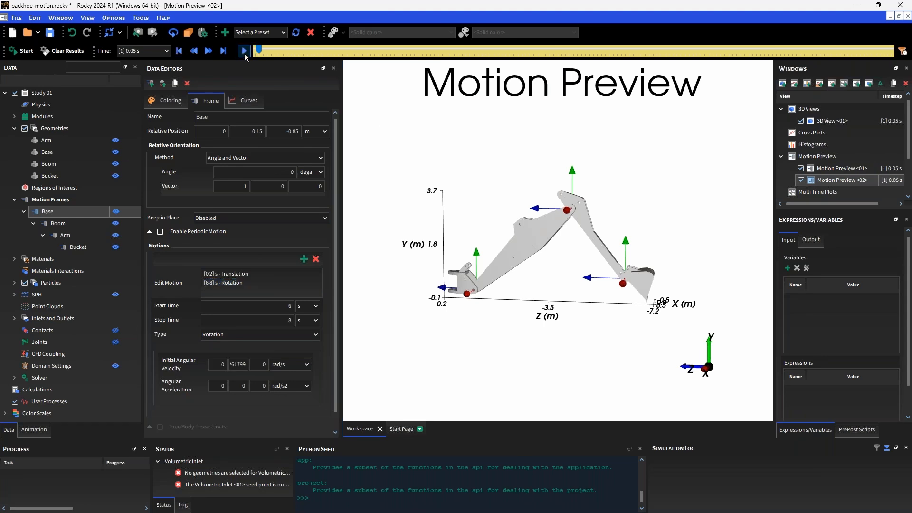
- Let the preview play to 6 s and show the Arm frame's two rotation motions
left_click(245, 51)
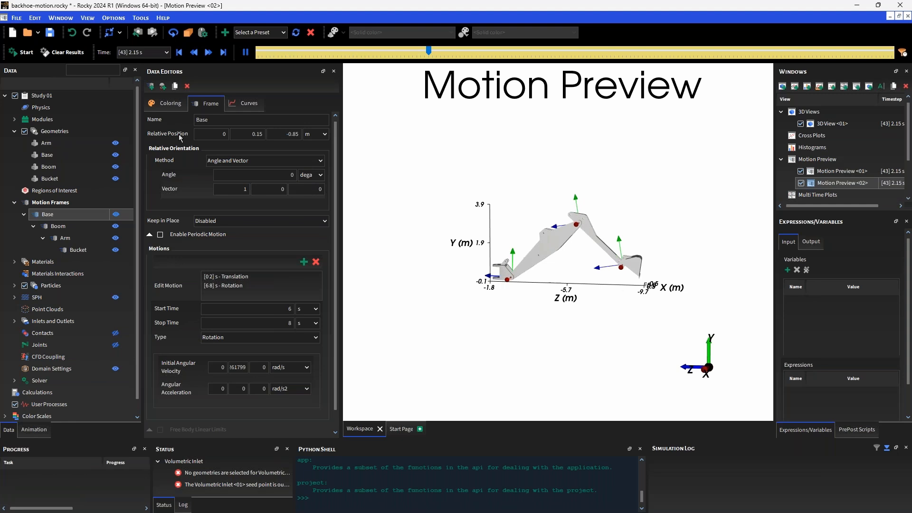
left_click_drag(428, 52, 499, 52)
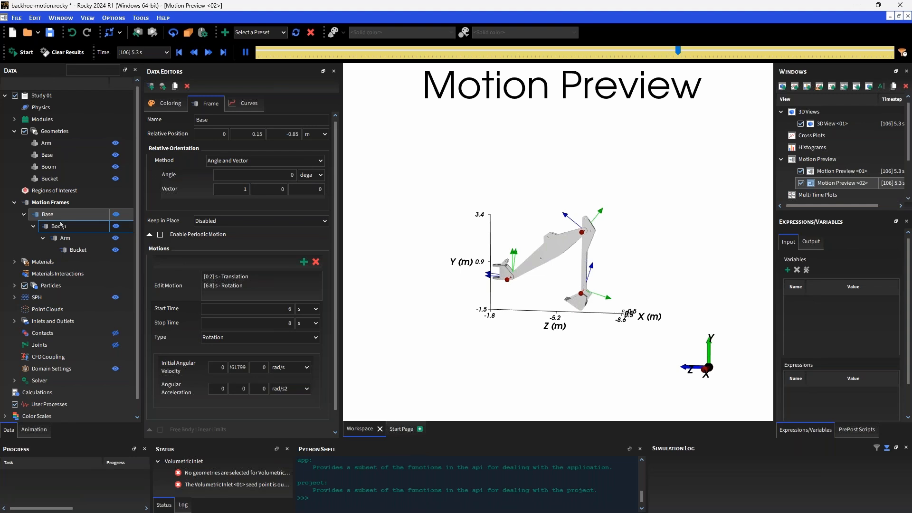
left_click(65, 237)
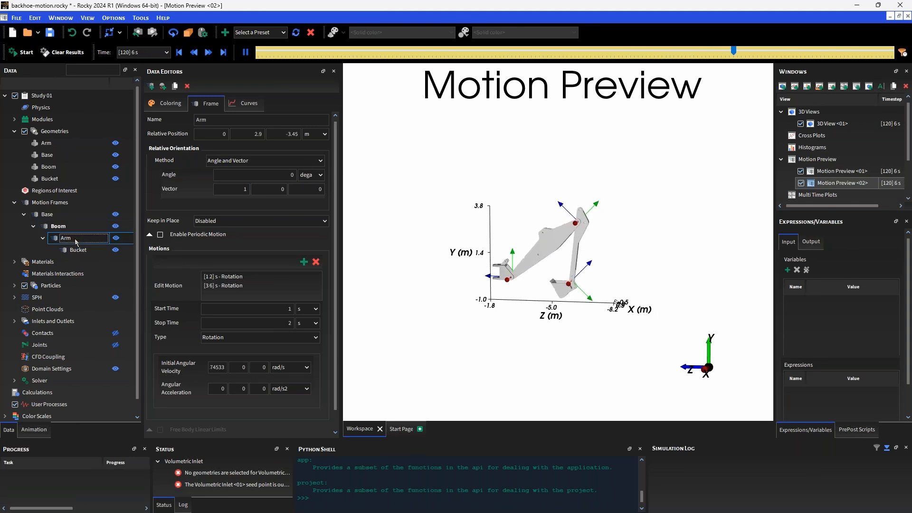
- Review the Bucket and Boom frames' motions while scrubbing the preview timeline
left_click(78, 250)
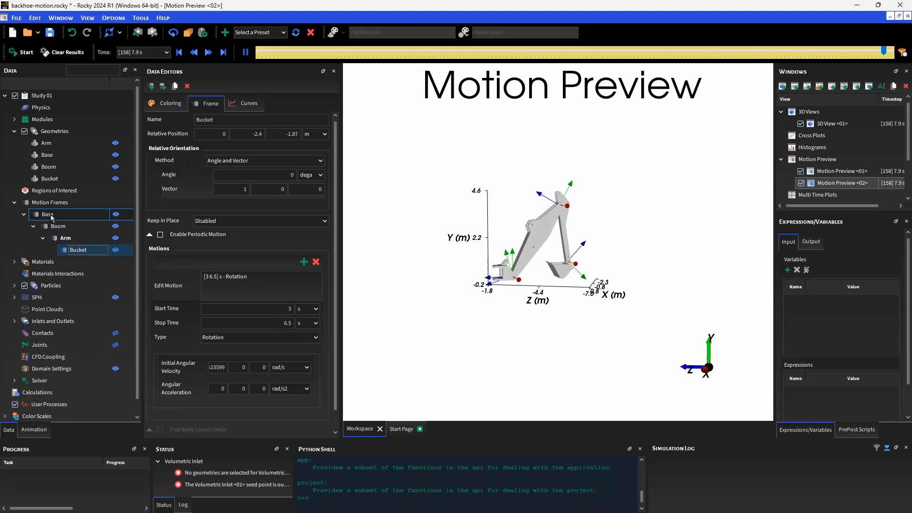
left_click_drag(881, 51, 321, 51)
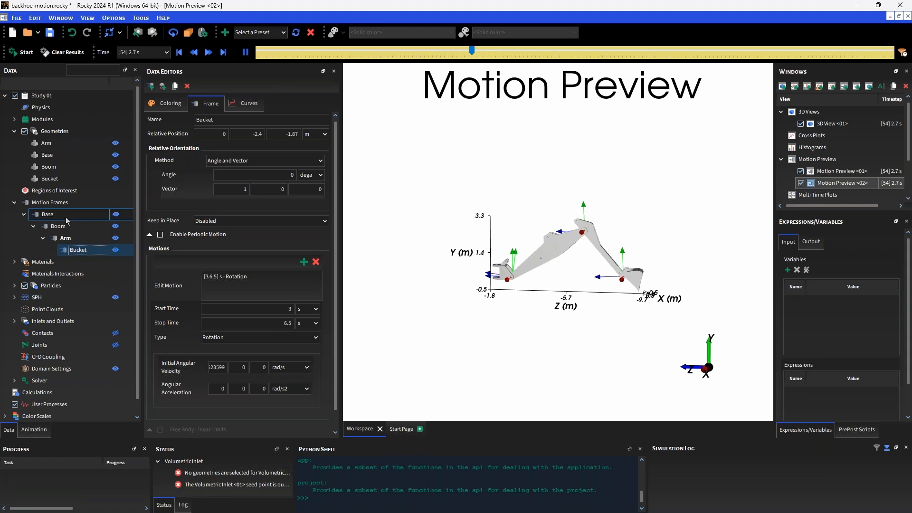
left_click(59, 226)
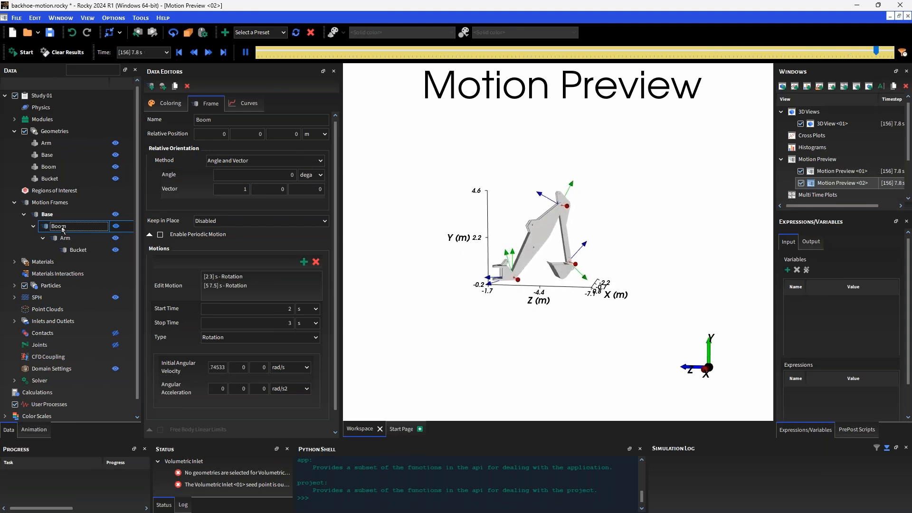
left_click_drag(877, 51, 304, 52)
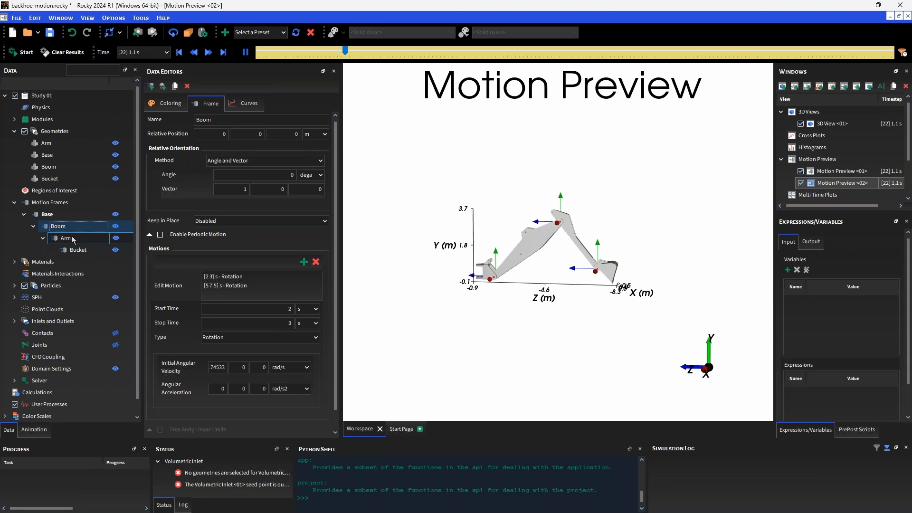
left_click(79, 250)
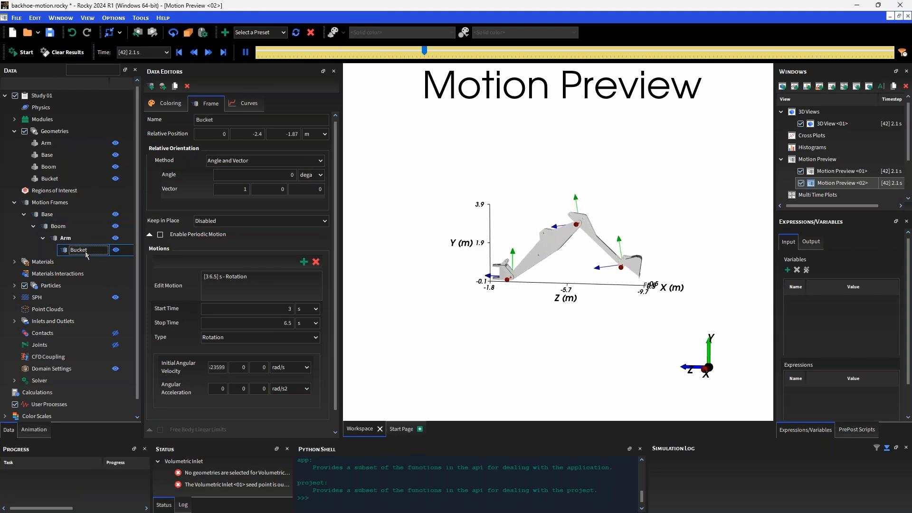
- Assign the Bucket geometry's wall to the Bucket motion frame
left_click(49, 178)
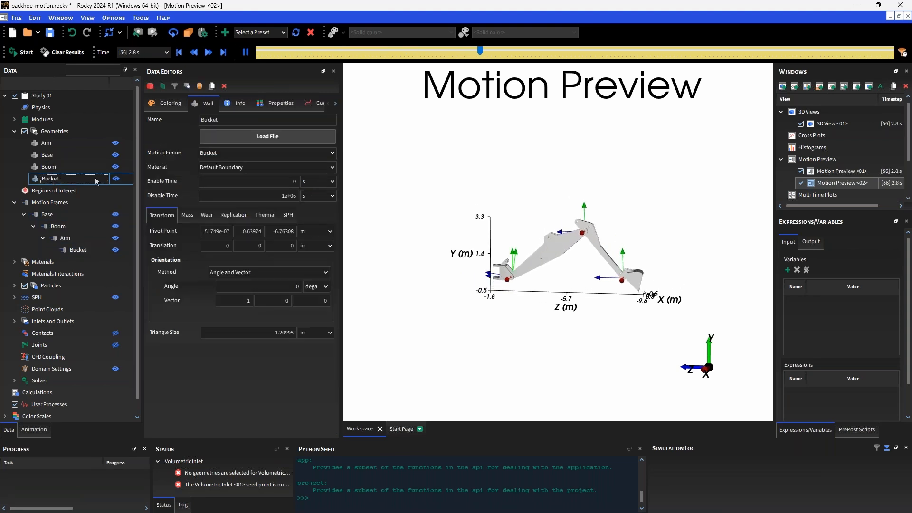
left_click(267, 152)
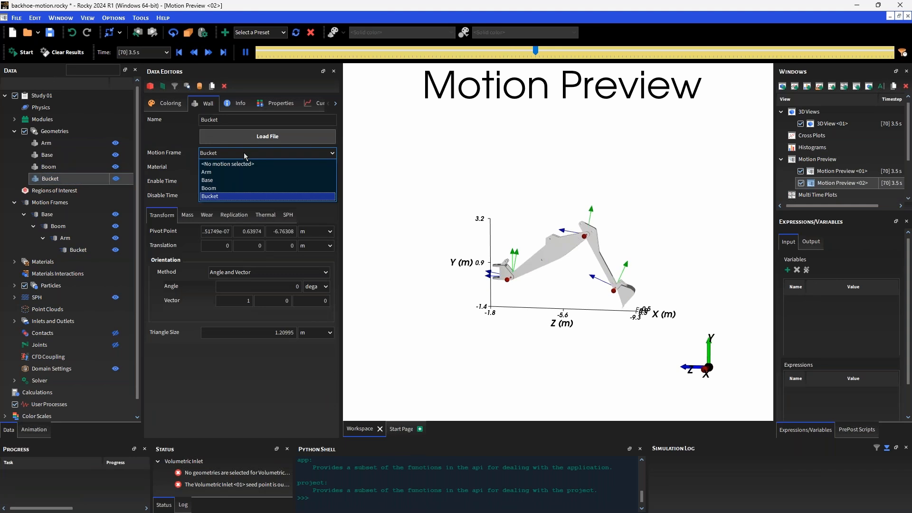